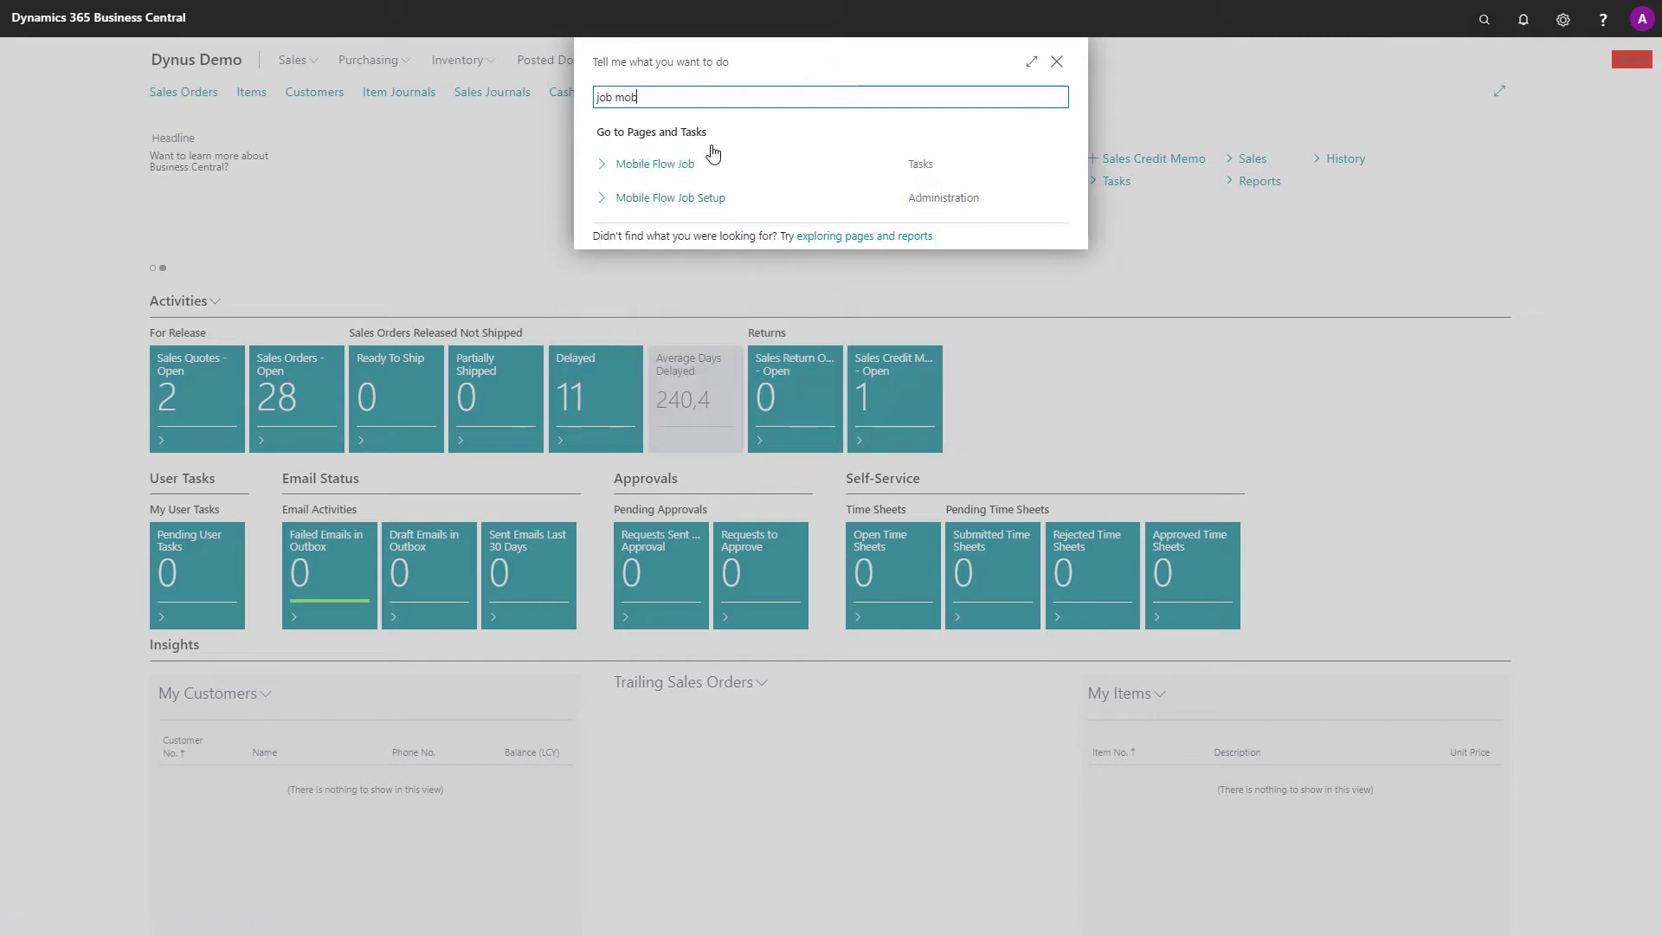
# Step: Open the Mobile Flow Job page from the 'job mob' Tell Me results
pyautogui.click(655, 163)
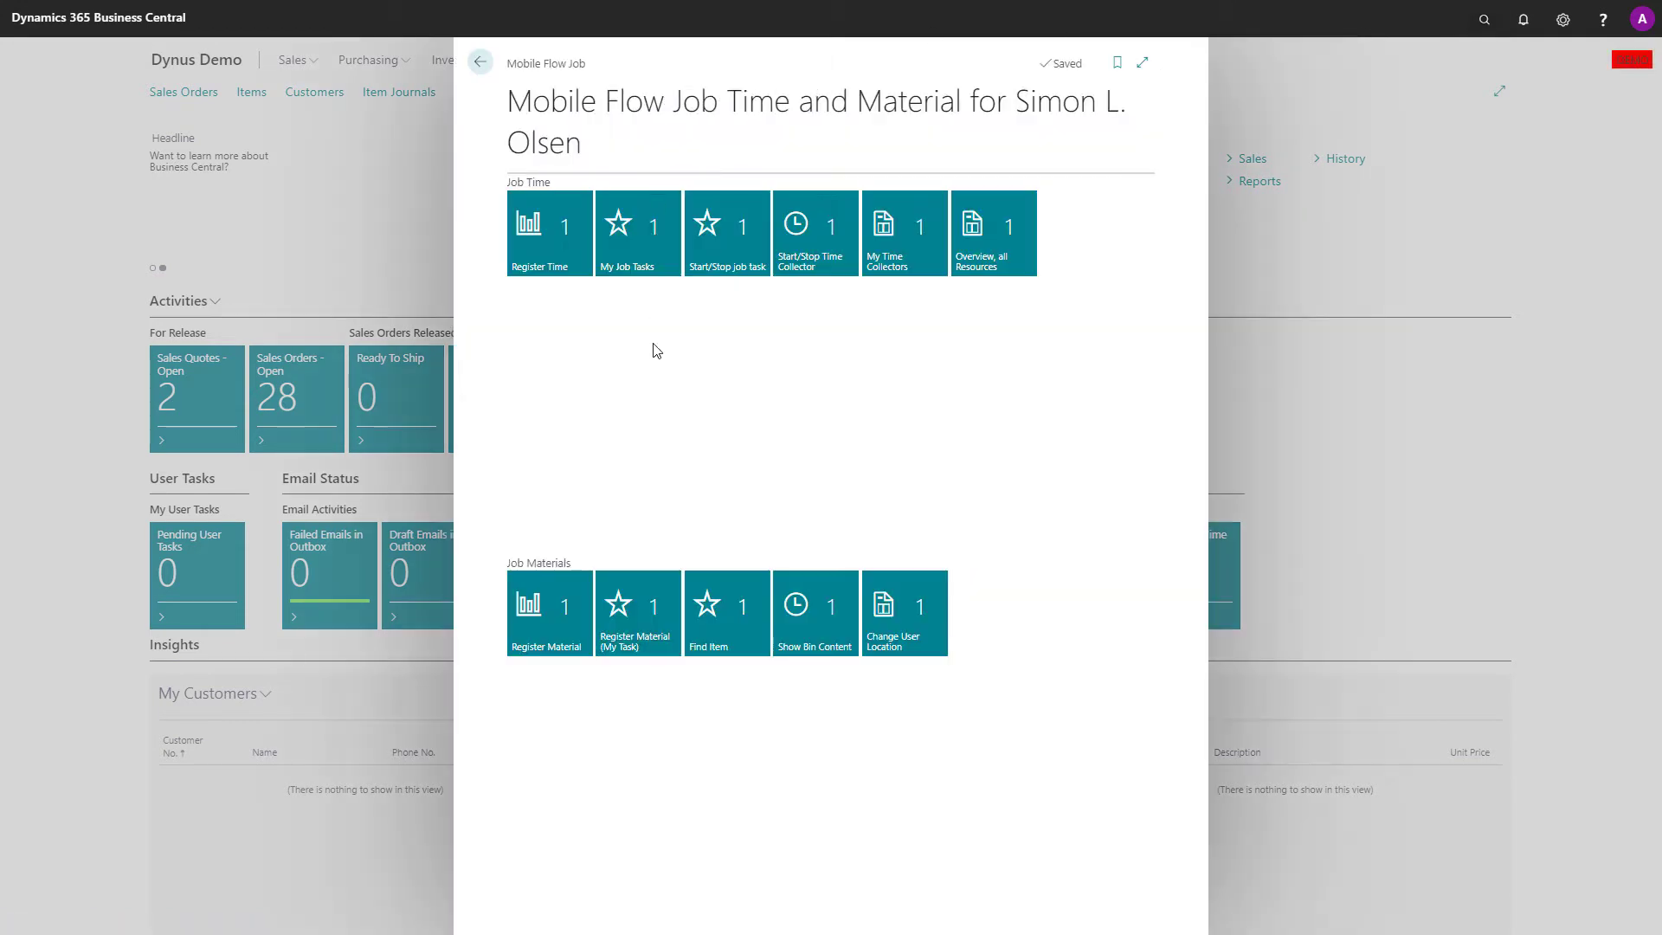
pyautogui.moveTo(621, 449)
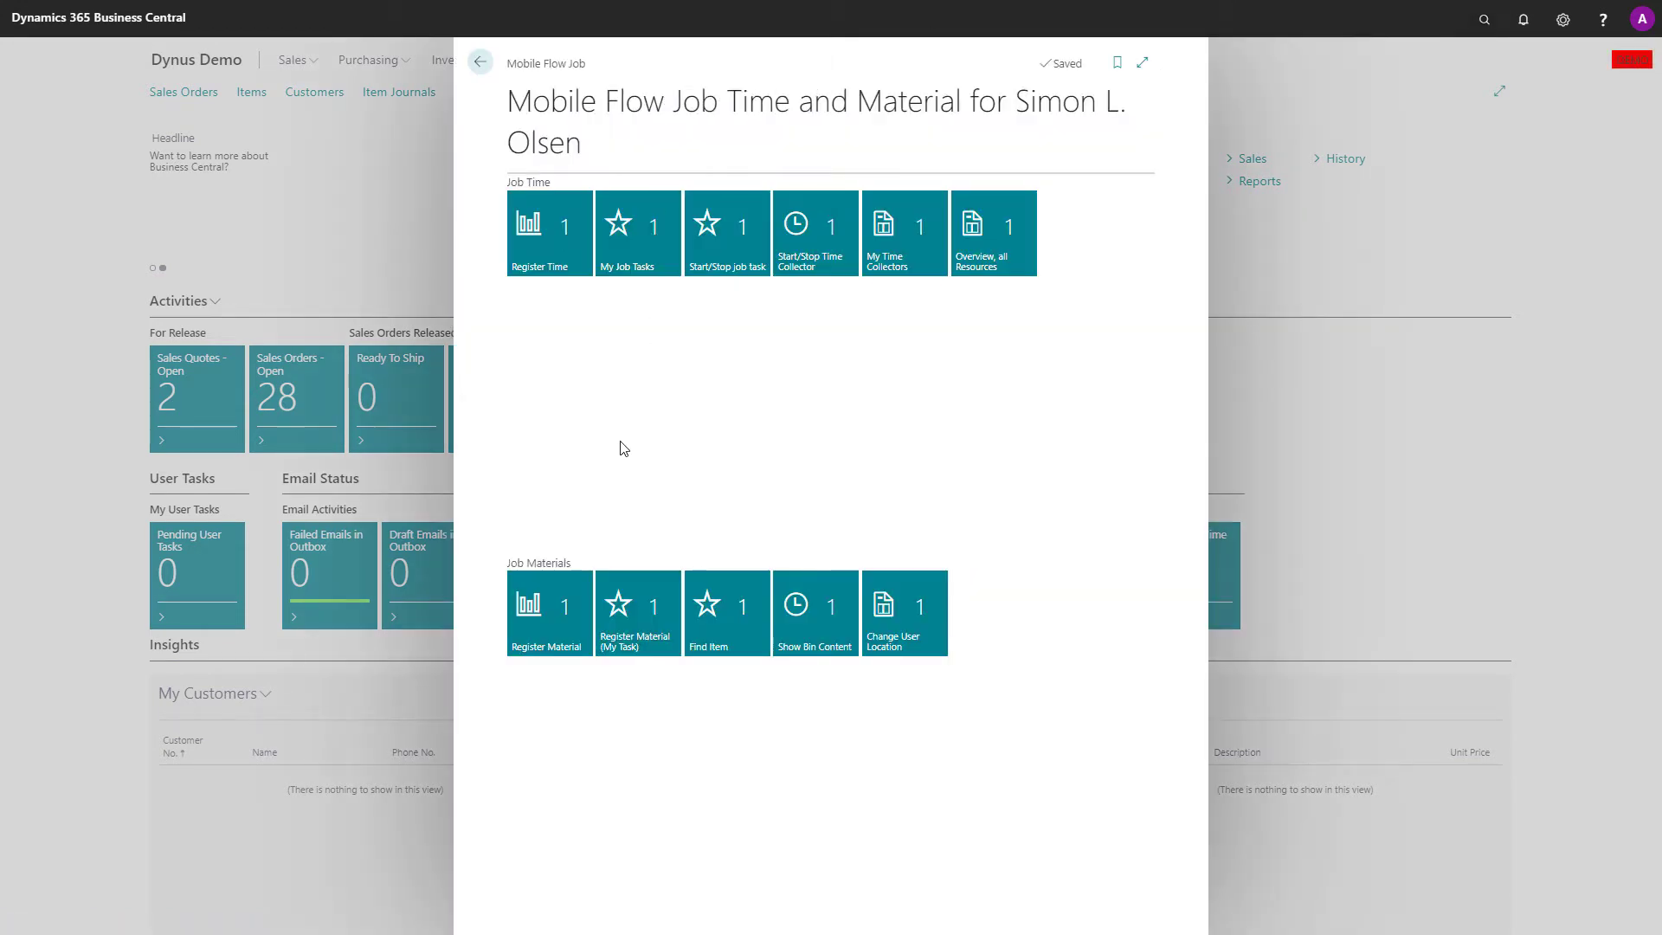
# Step: Start Register Time and choose job S00070 Movement for All - South Asia
pyautogui.click(549, 232)
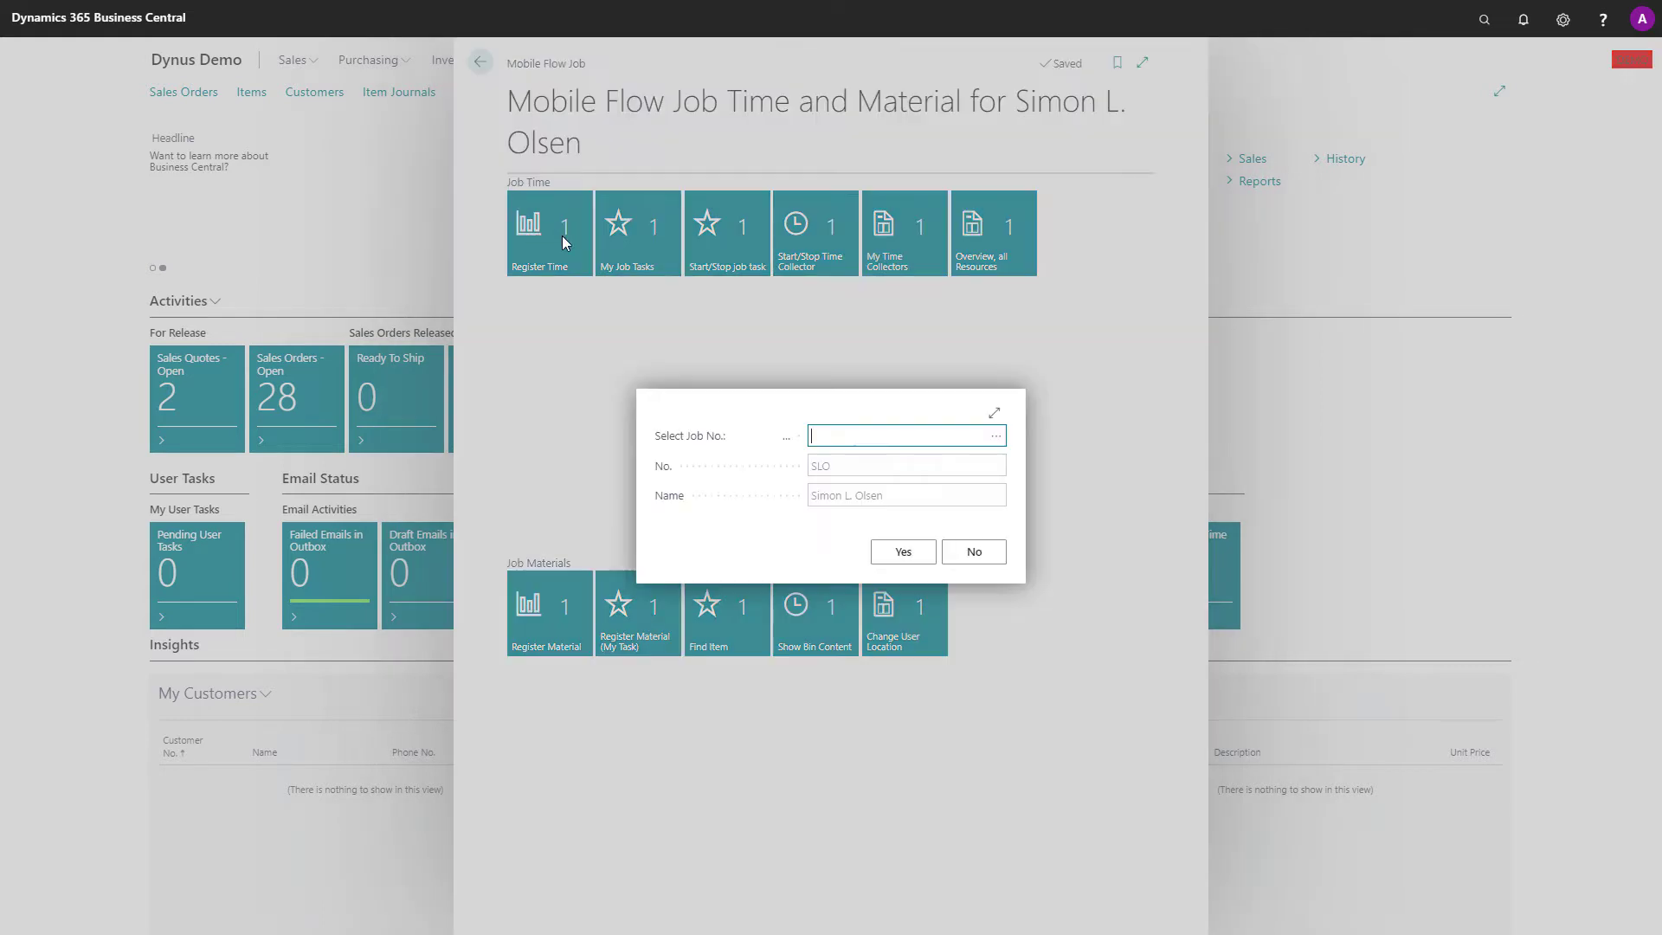
pyautogui.moveTo(994, 435)
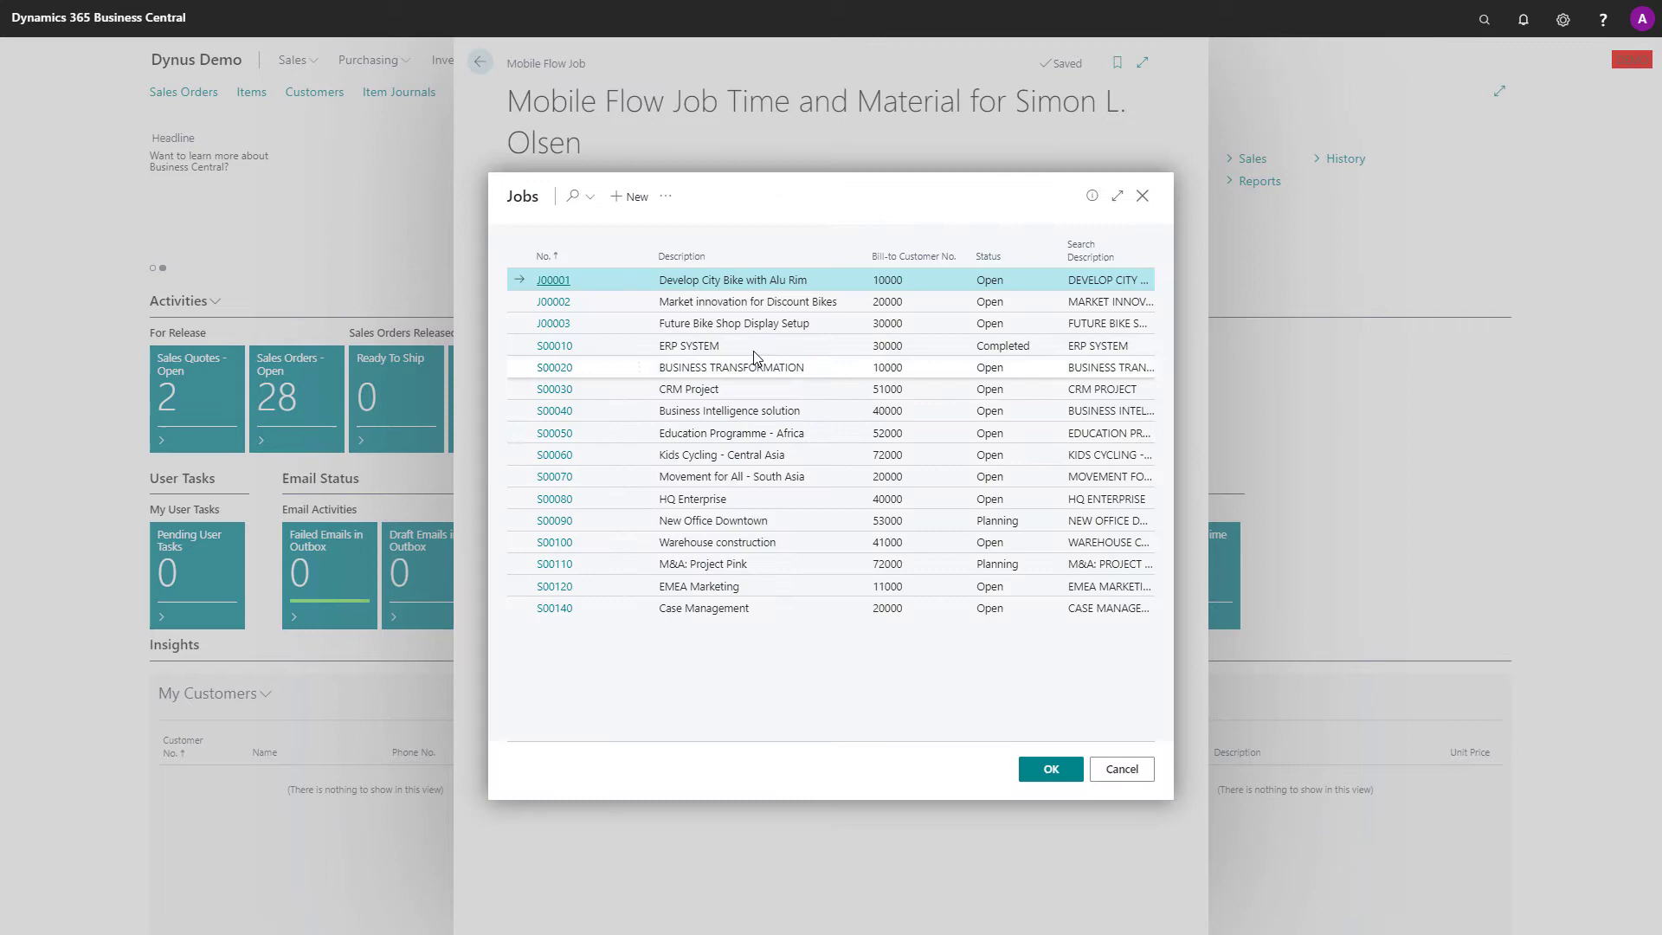
pyautogui.click(731, 476)
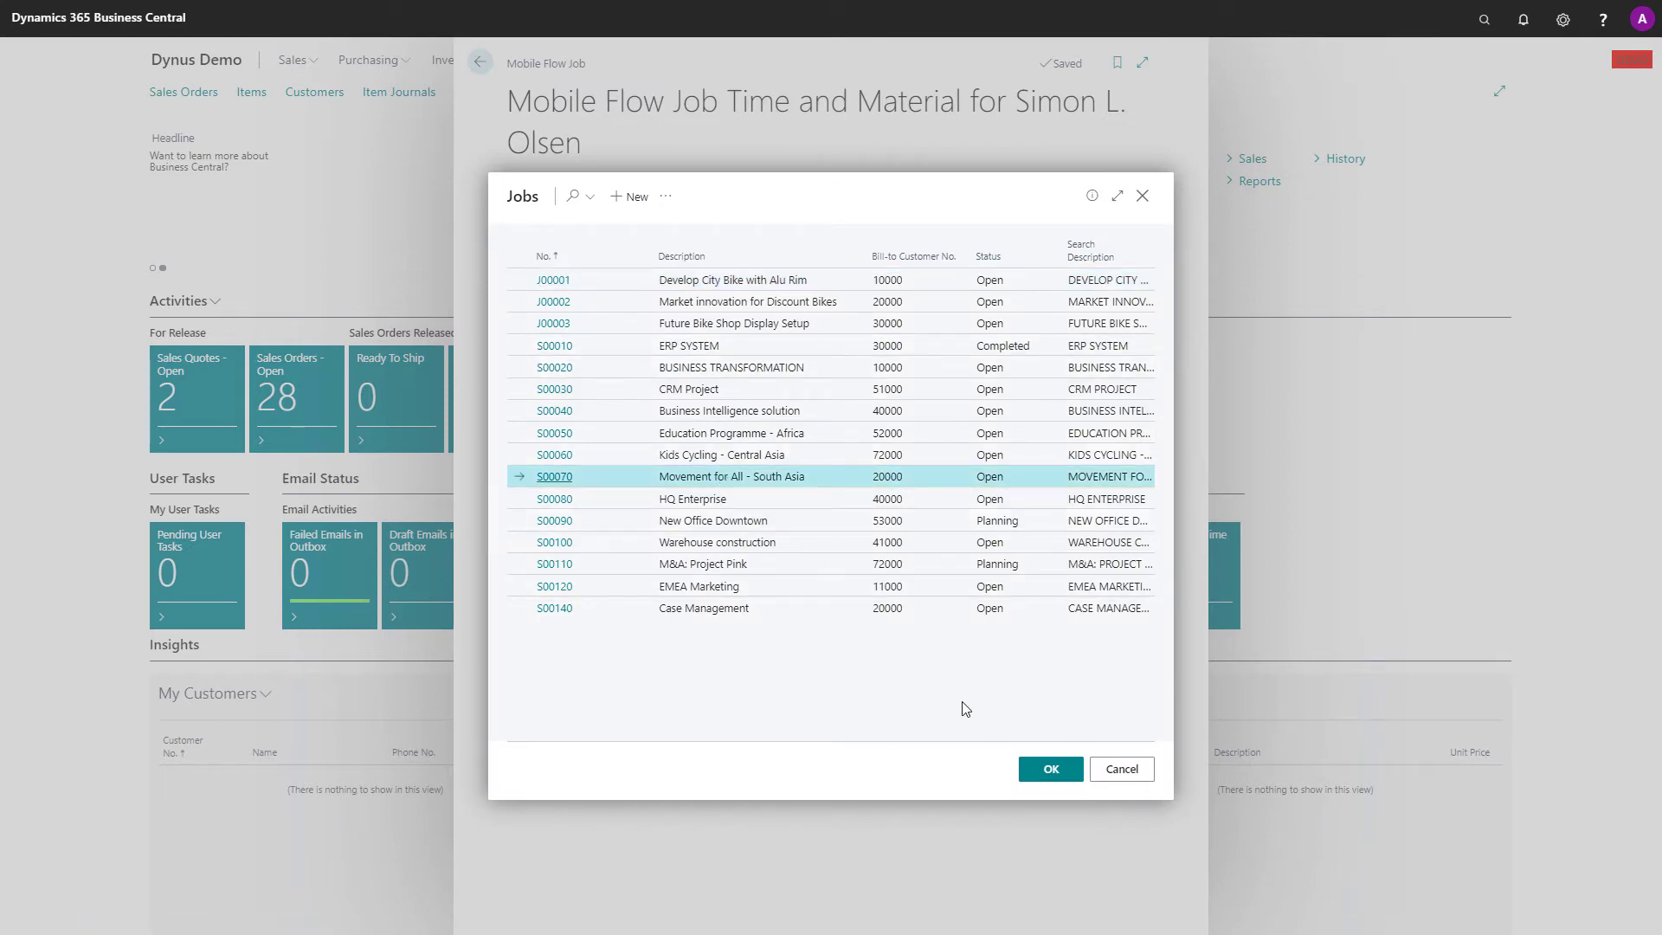
pyautogui.click(1049, 769)
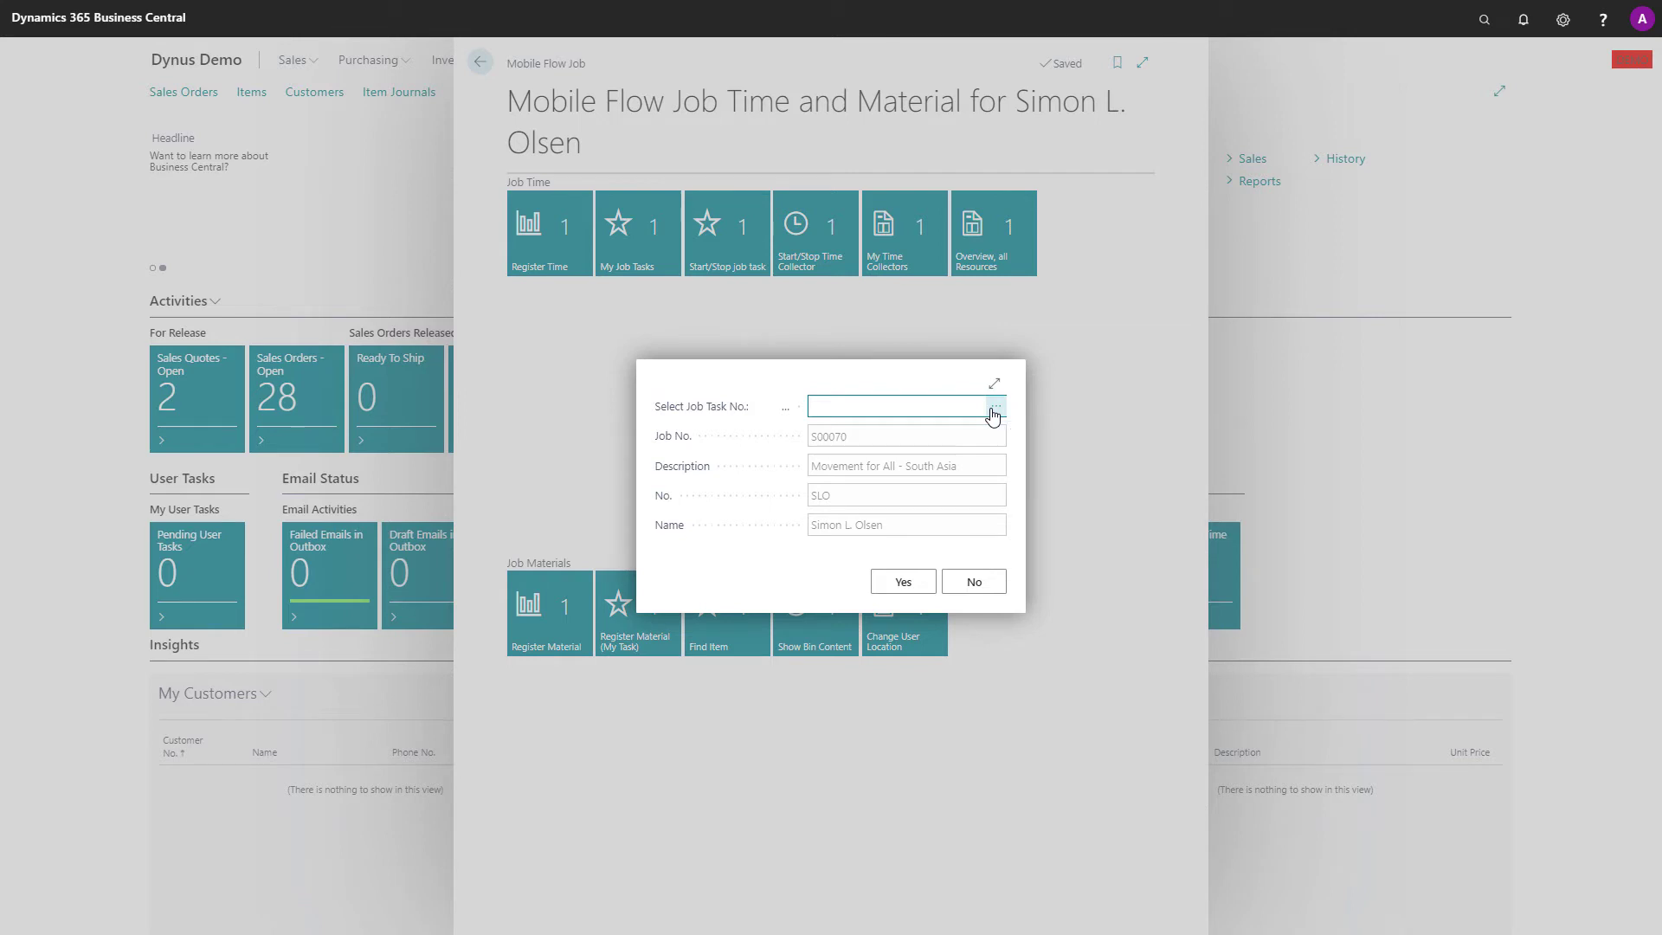
# Step: Register 3 hours on task 2000 Analysis with description 'slfj ldsjf' and confirm
pyautogui.click(992, 414)
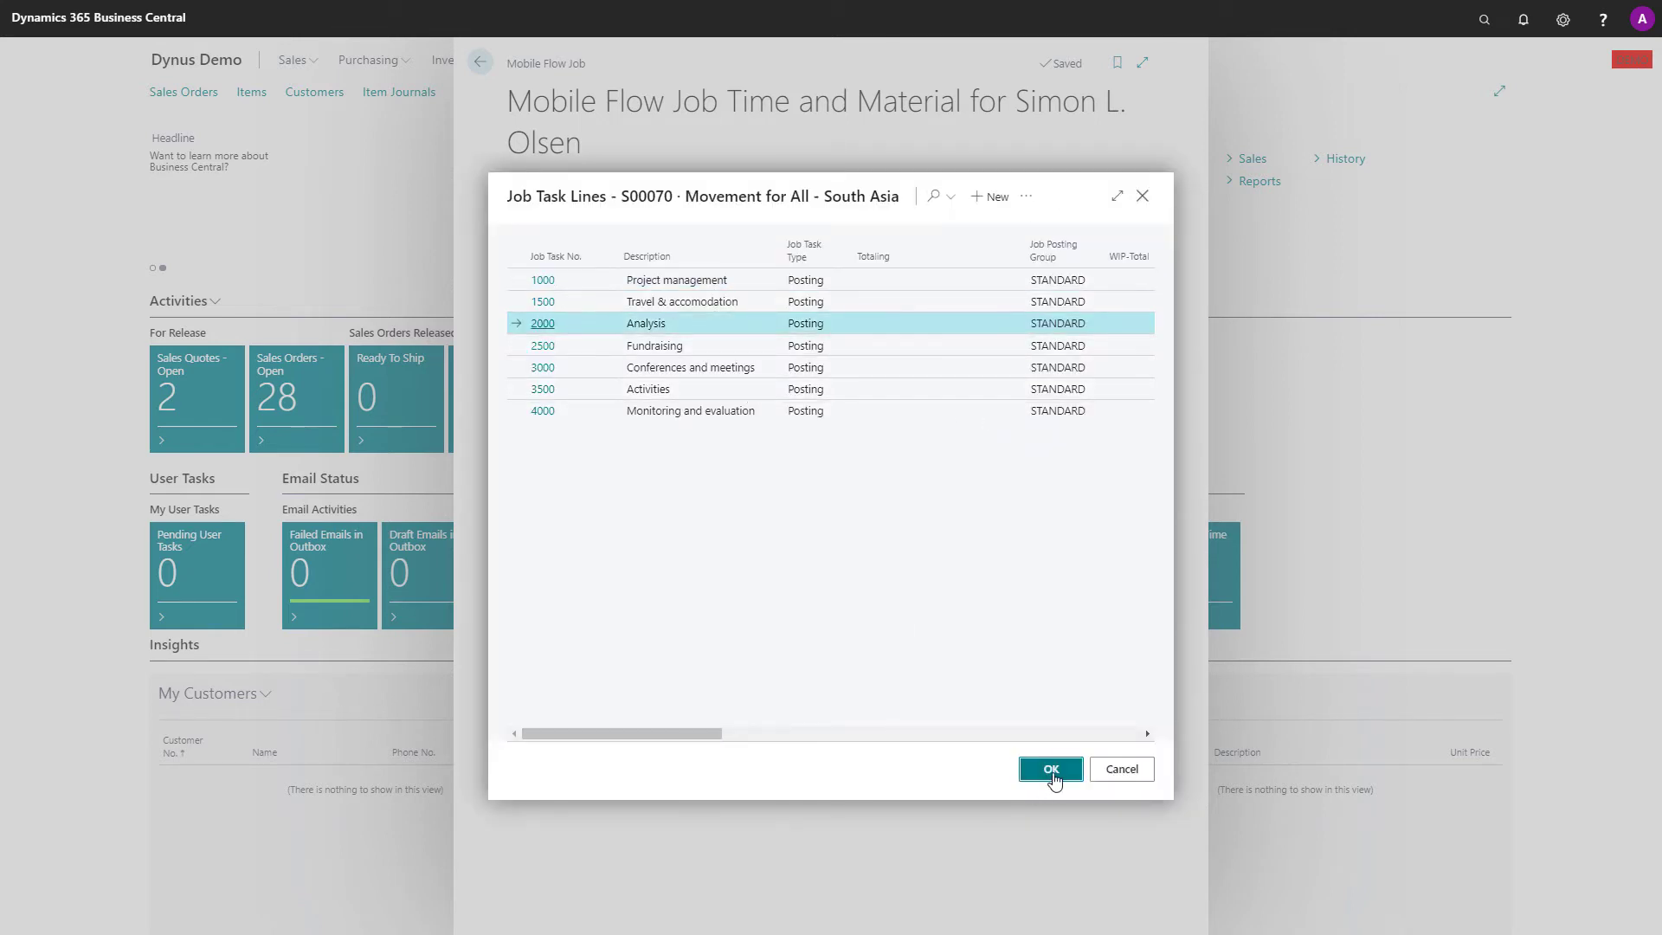
pyautogui.click(1049, 769)
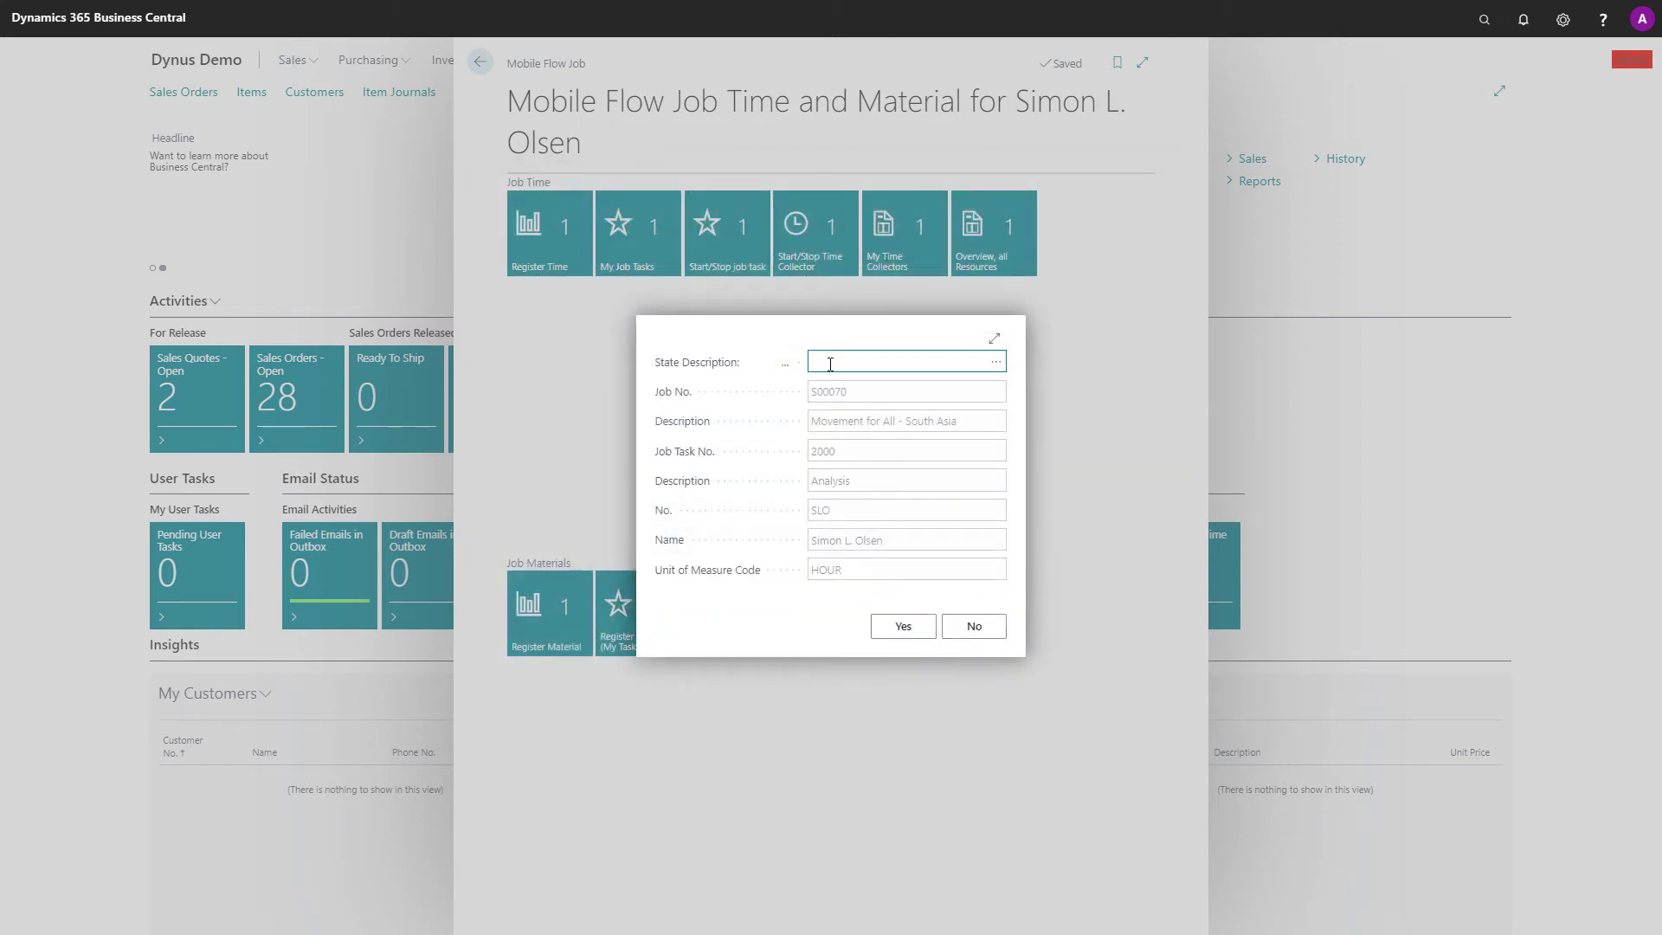
pyautogui.write('slfj ldsjf')
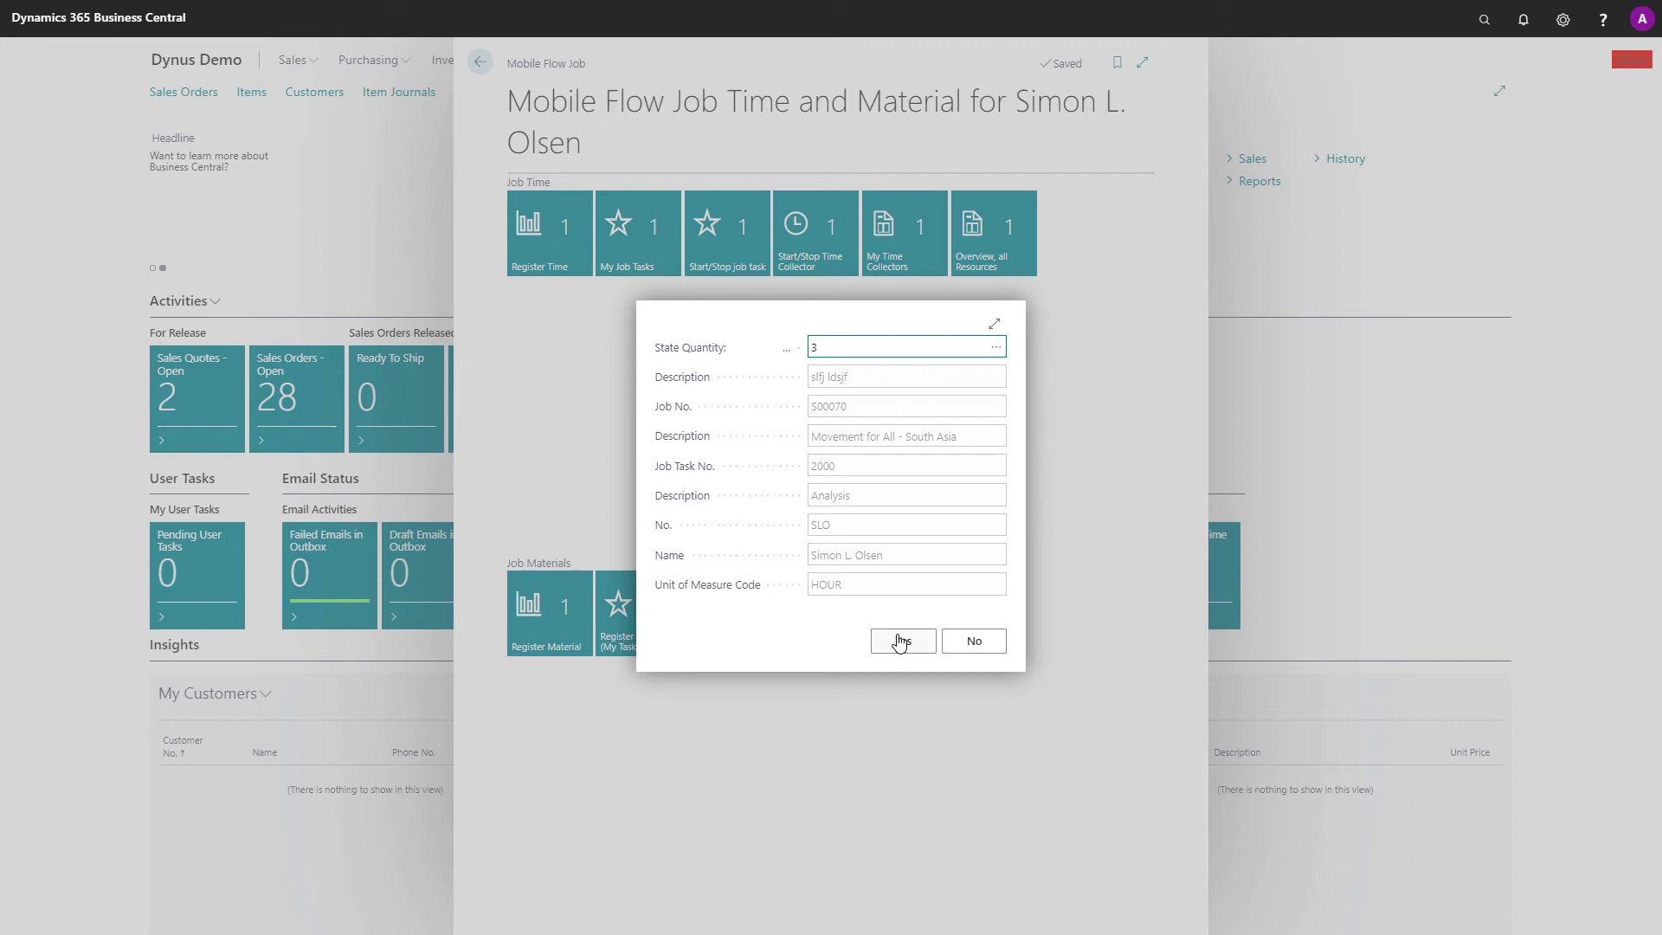
pyautogui.click(900, 640)
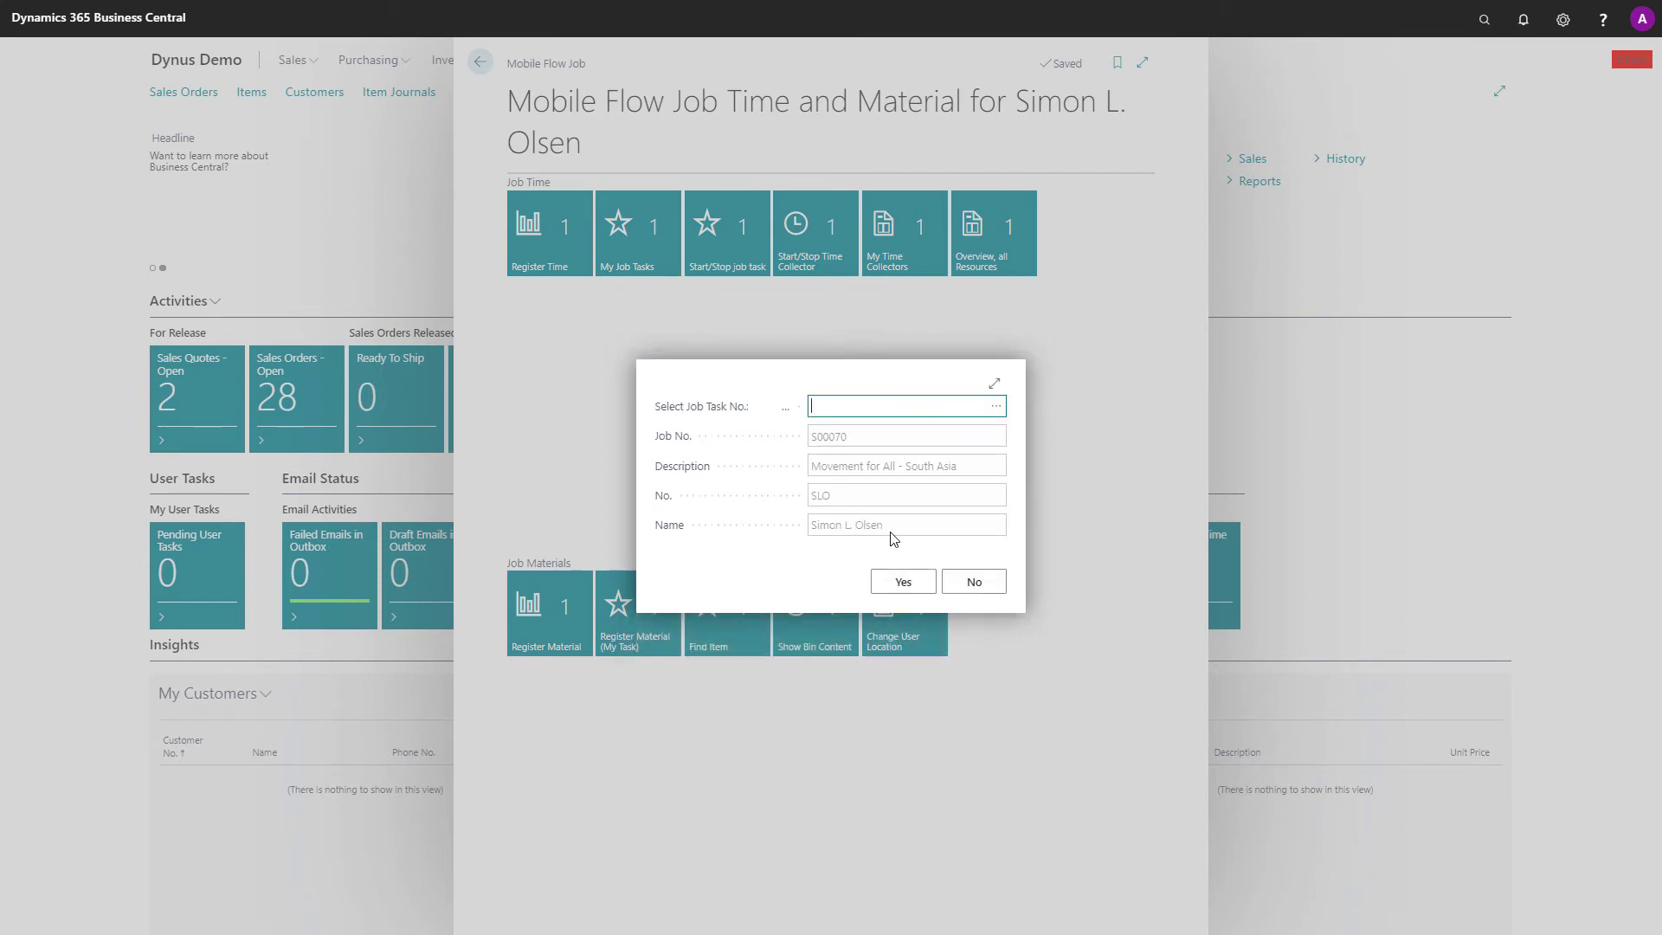
# Step: Search 'job jou' and open Job Journals to see the new S00070 task 2000 line
pyautogui.click(972, 582)
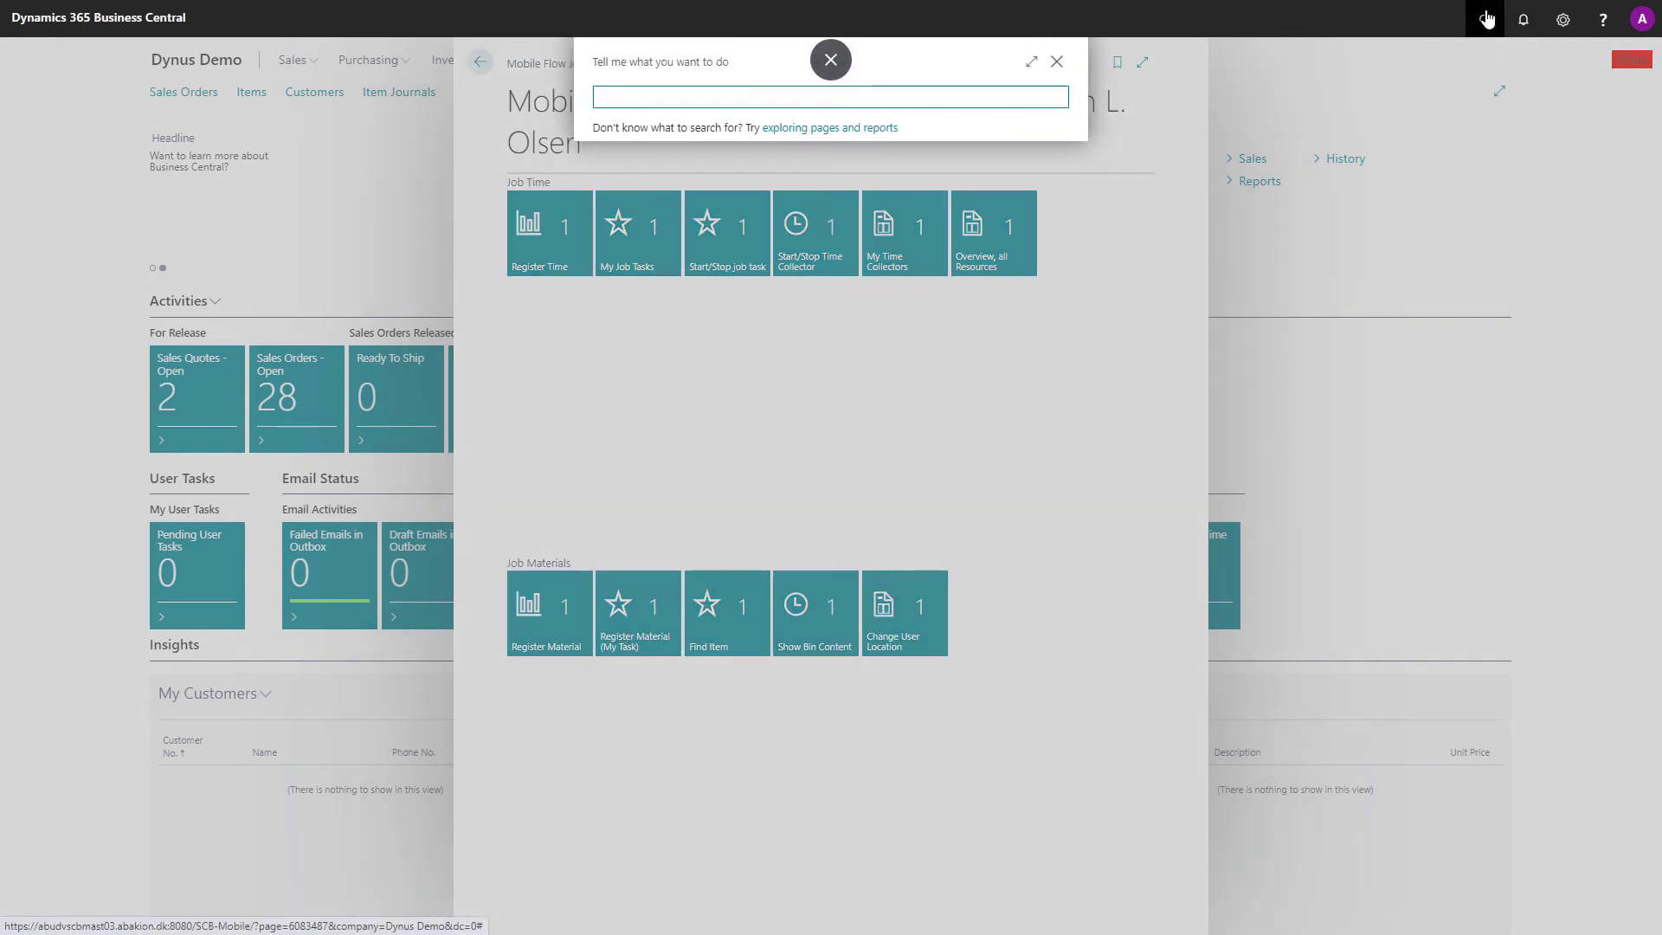
pyautogui.write('job job')
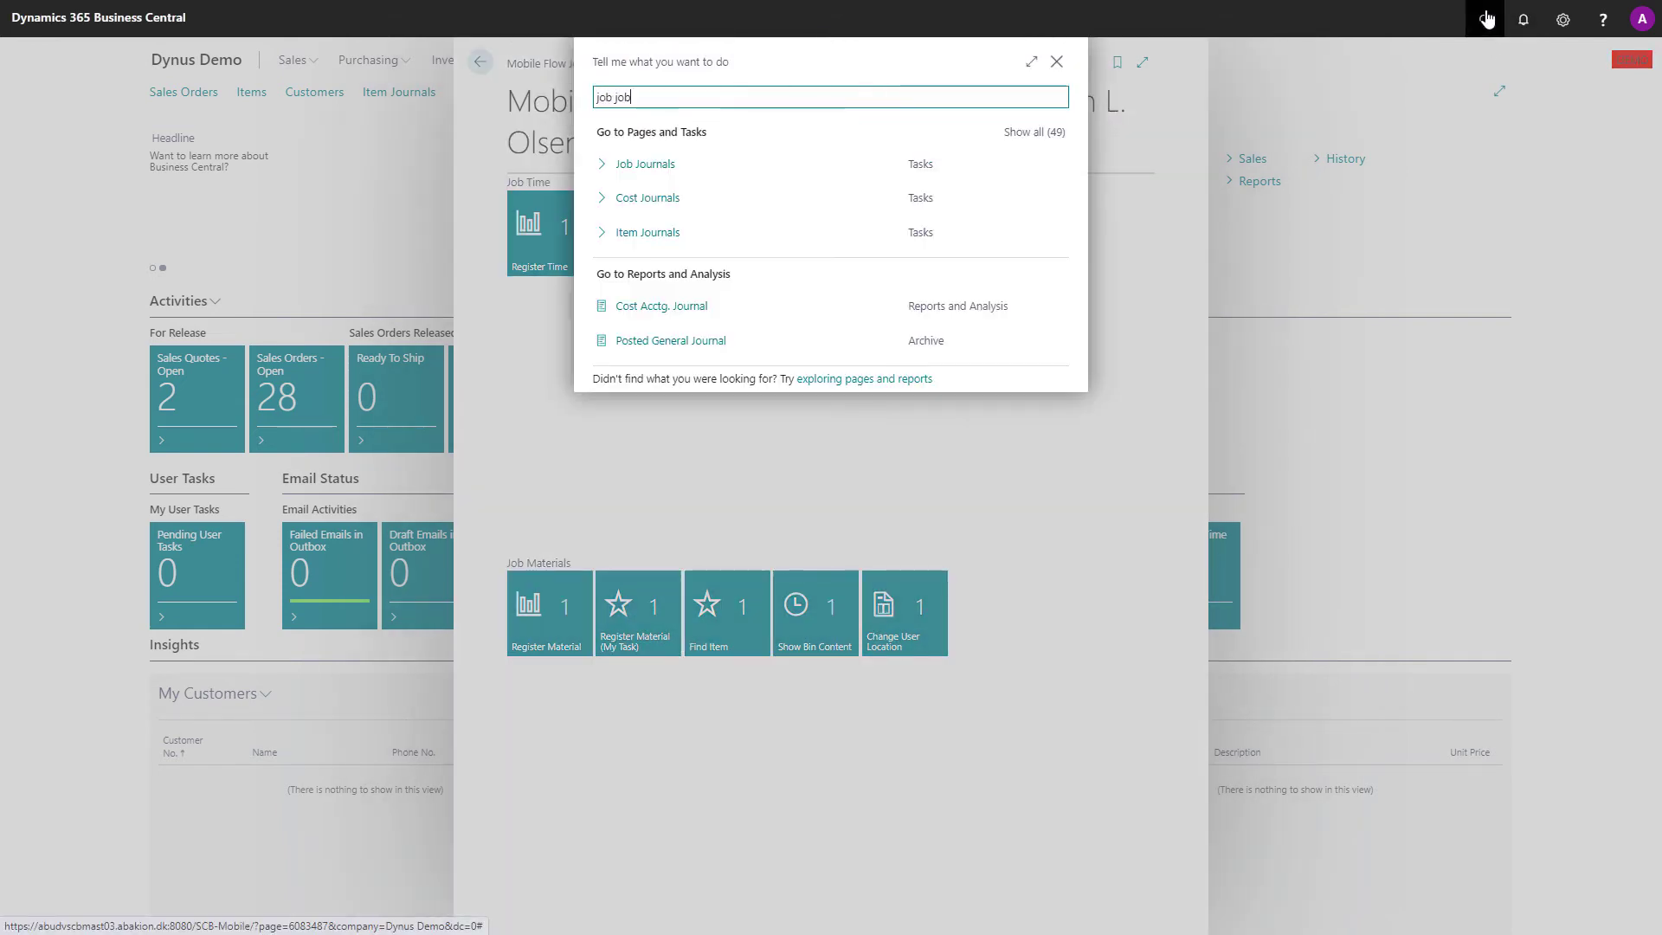
pyautogui.press('backspace')
pyautogui.write('u')
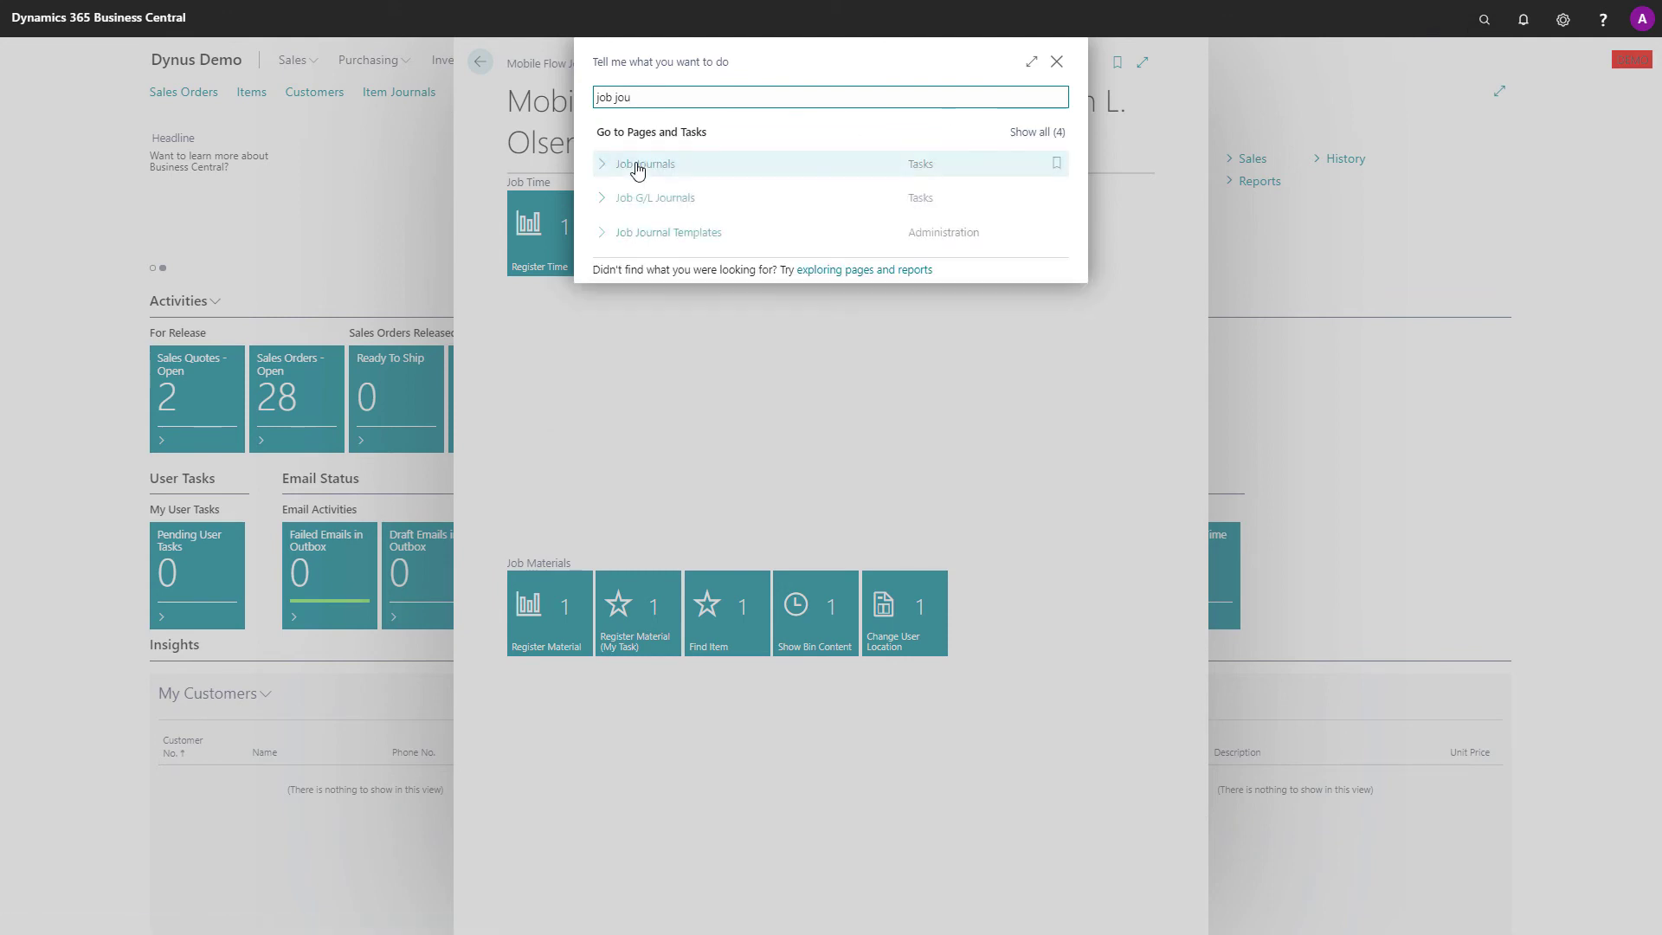
pyautogui.click(646, 163)
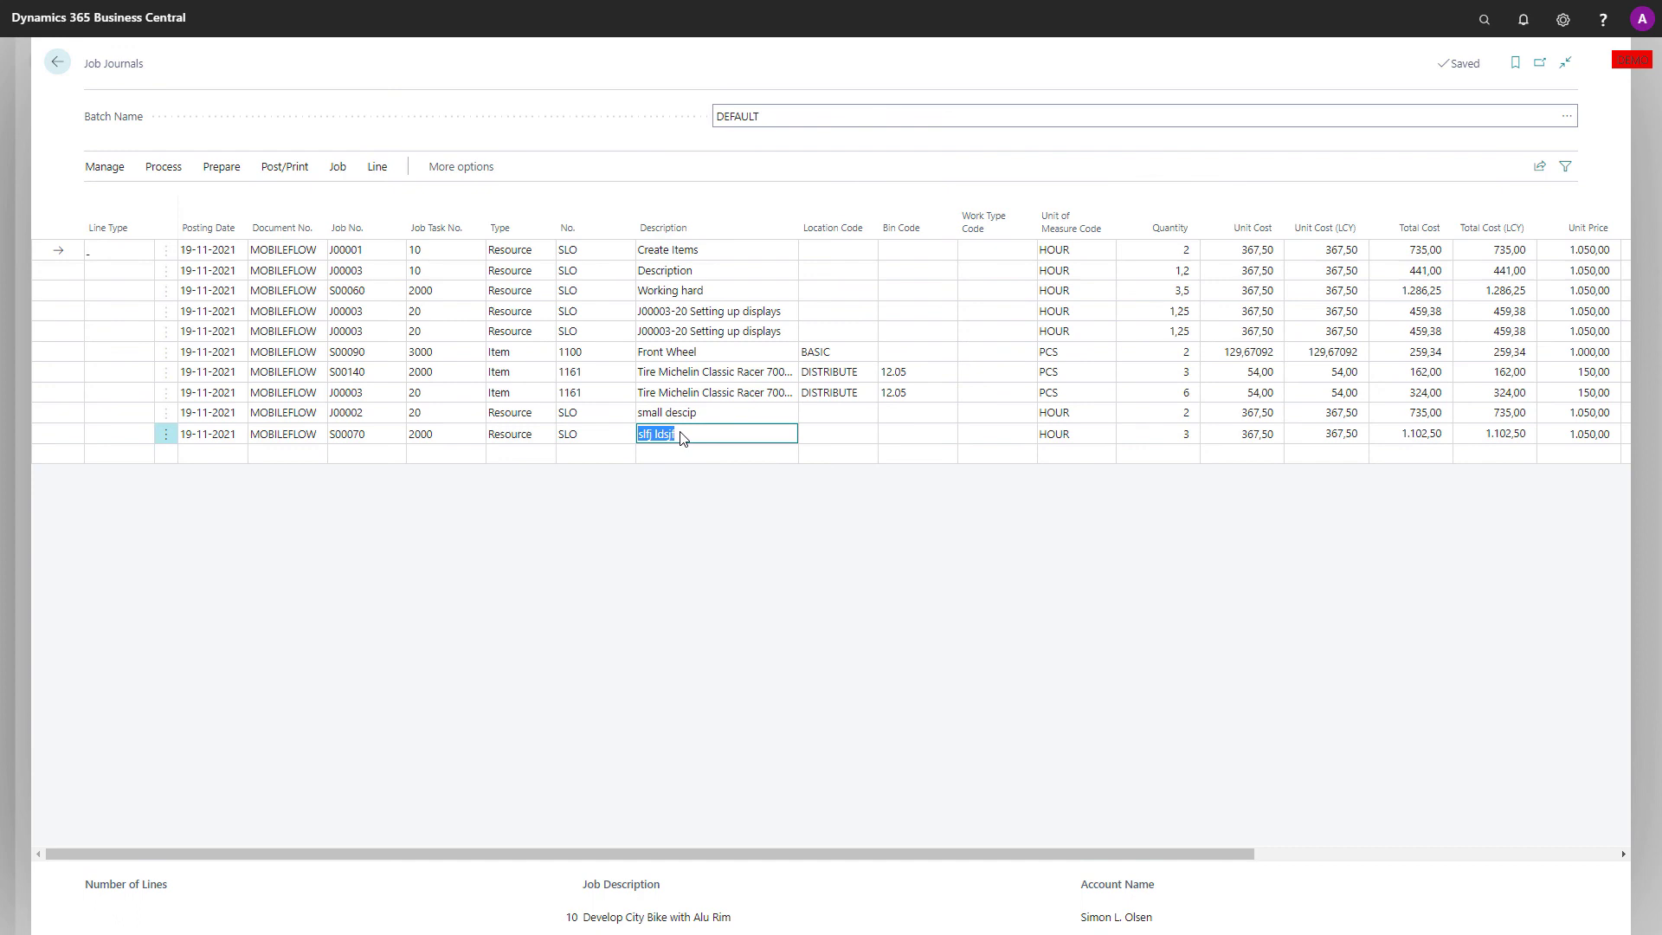